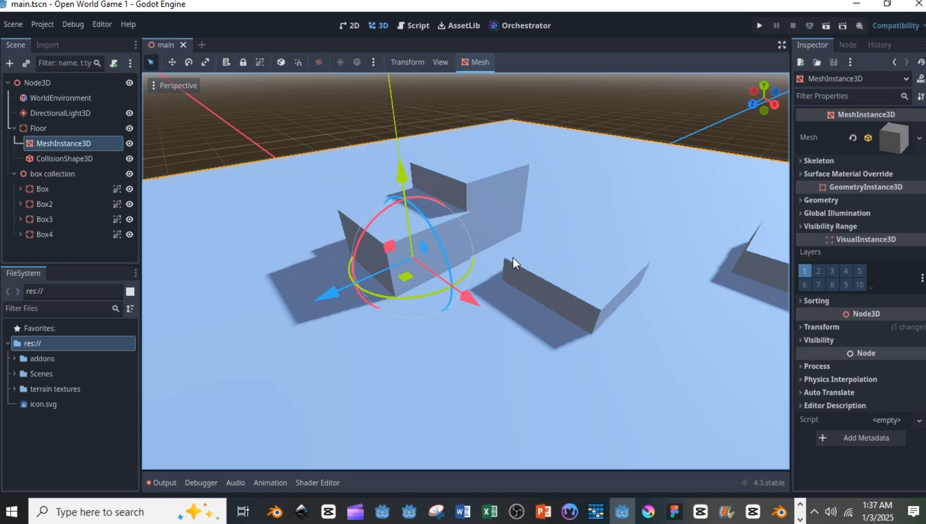
mouse_move(525, 249)
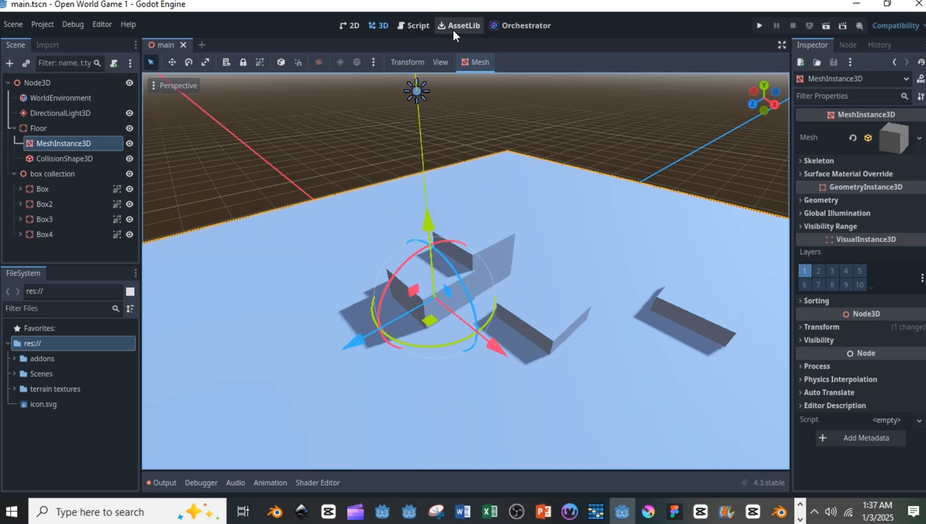
- Search the Asset Library for 'third person', correcting a typo along the way
click(462, 26)
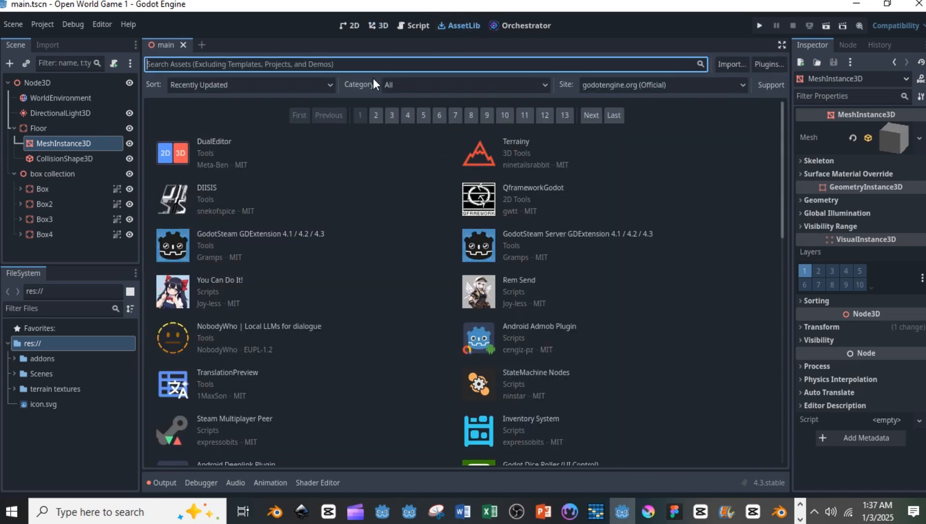
text(t)
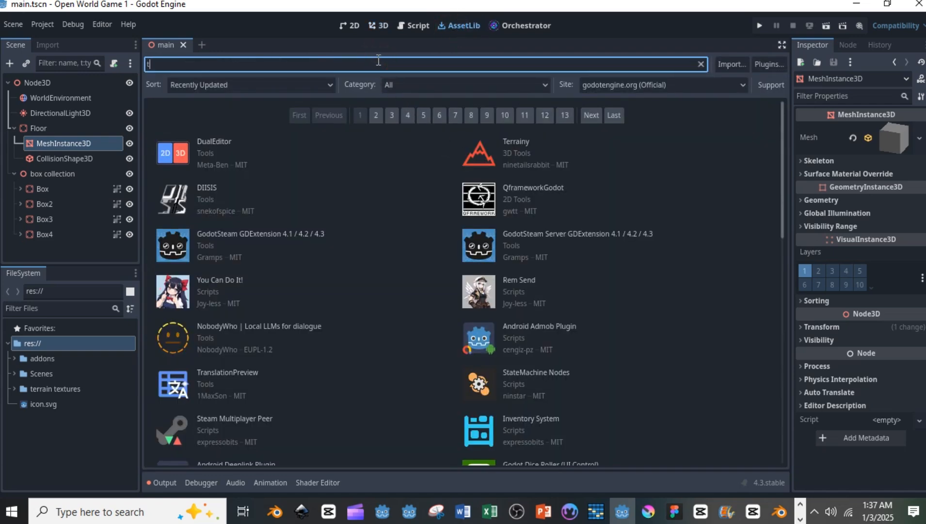
text(hird peron)
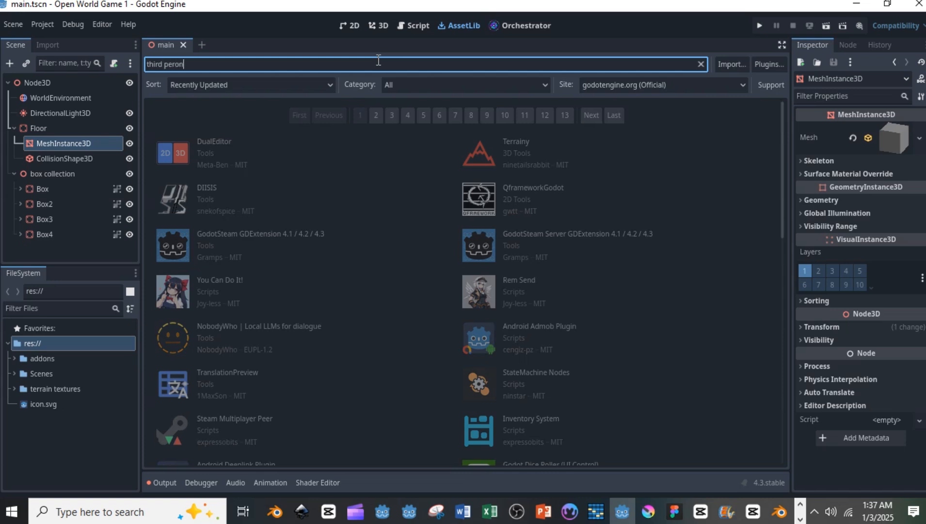
key(BackSpace)
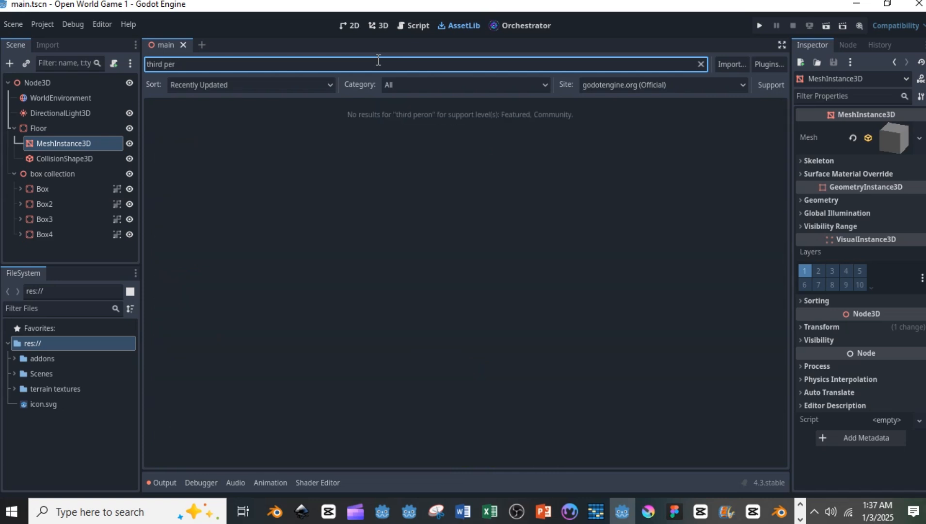
text(son)
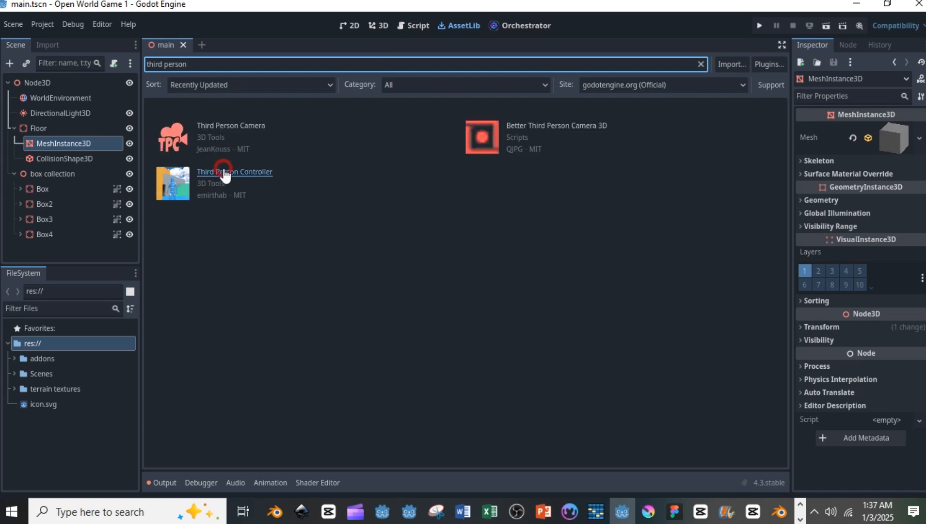
- Download the Third Person Controller asset and install it into res://addons/
click(235, 171)
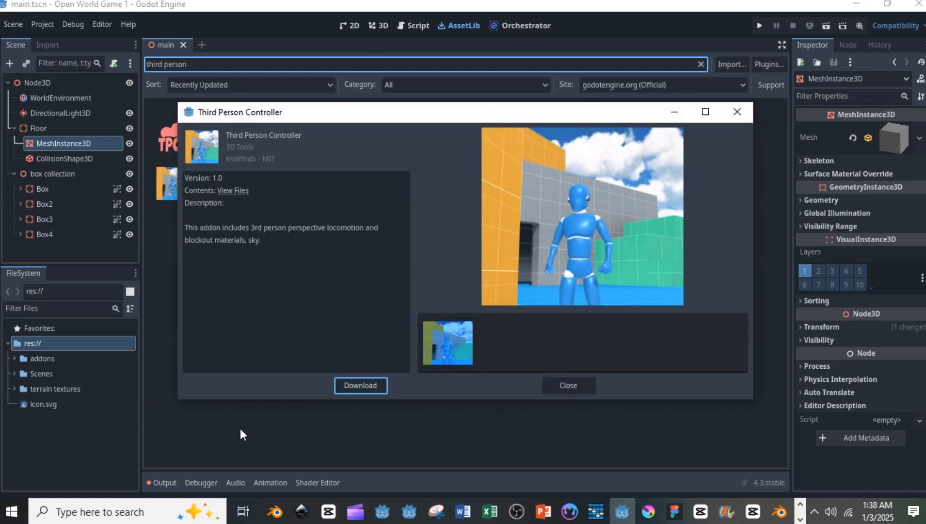
click(360, 385)
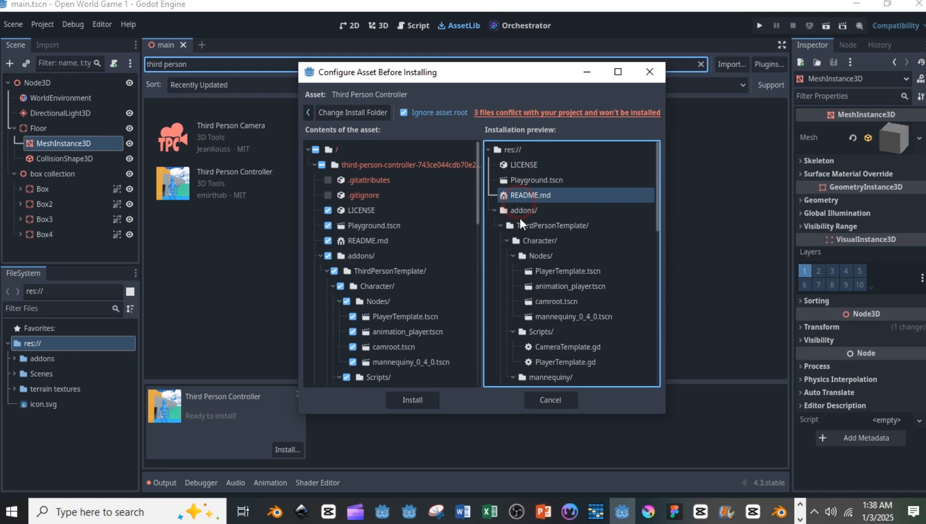
click(352, 112)
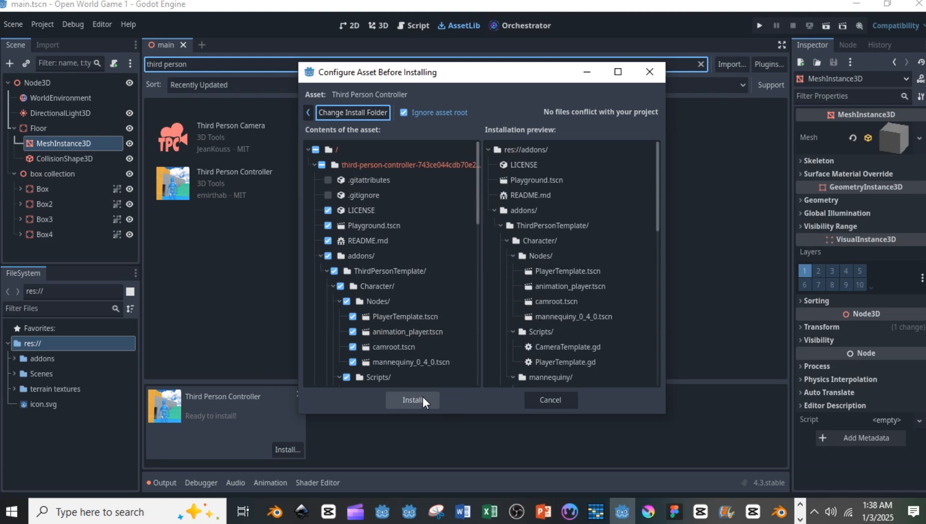
click(412, 400)
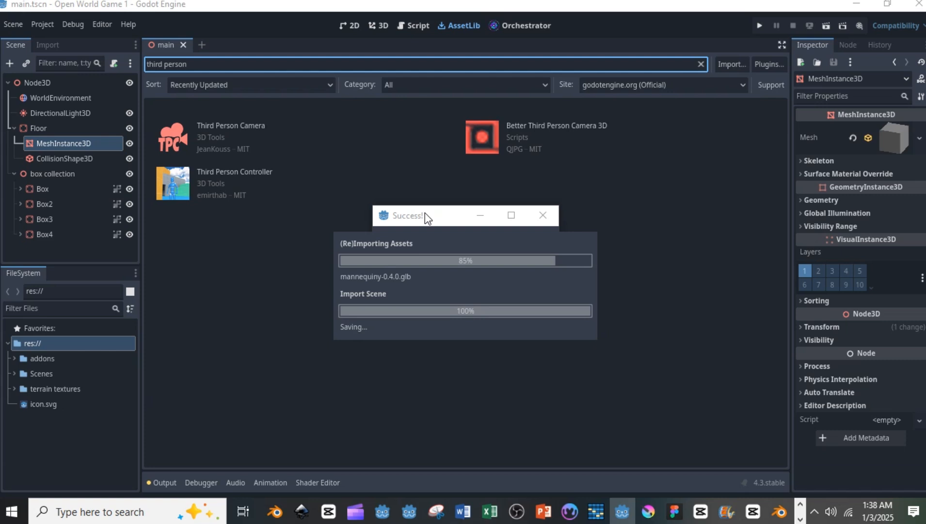
- Acknowledge the Third Person Controller 'installed successfully' message
click(425, 281)
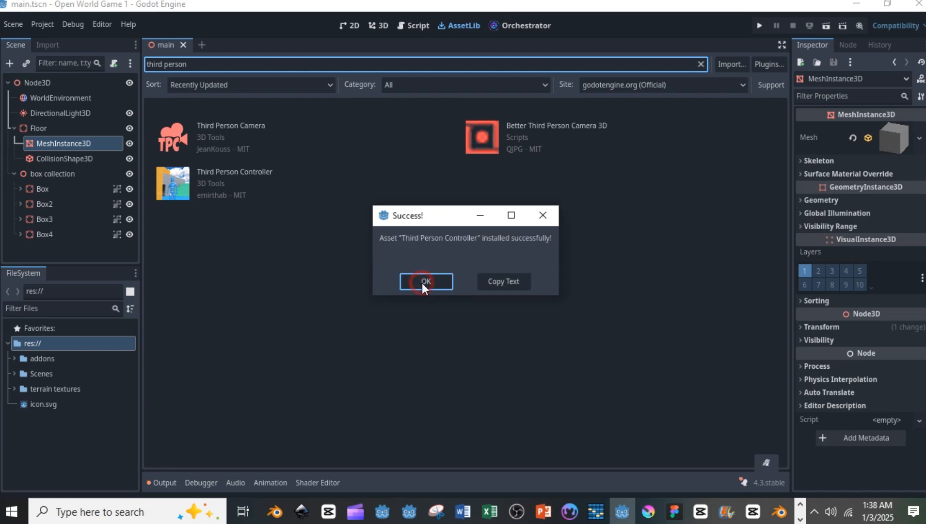
click(425, 281)
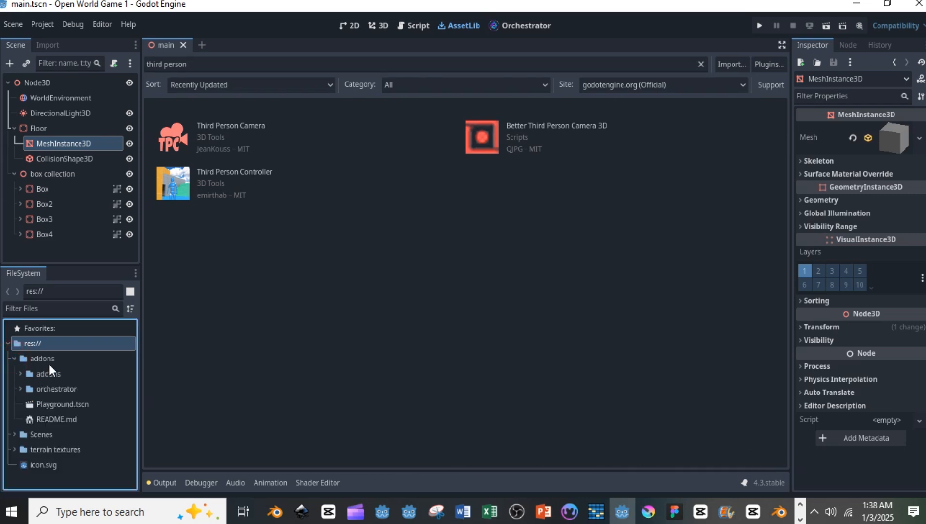
mouse_move(21, 378)
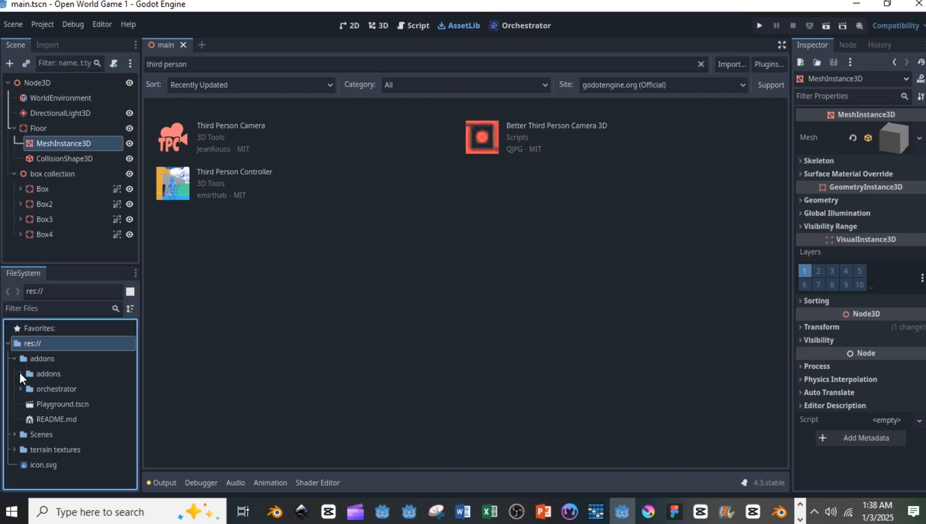
- Move the ThirdPersonTemplate folder out of the nested addons folder into res://addons
click(20, 374)
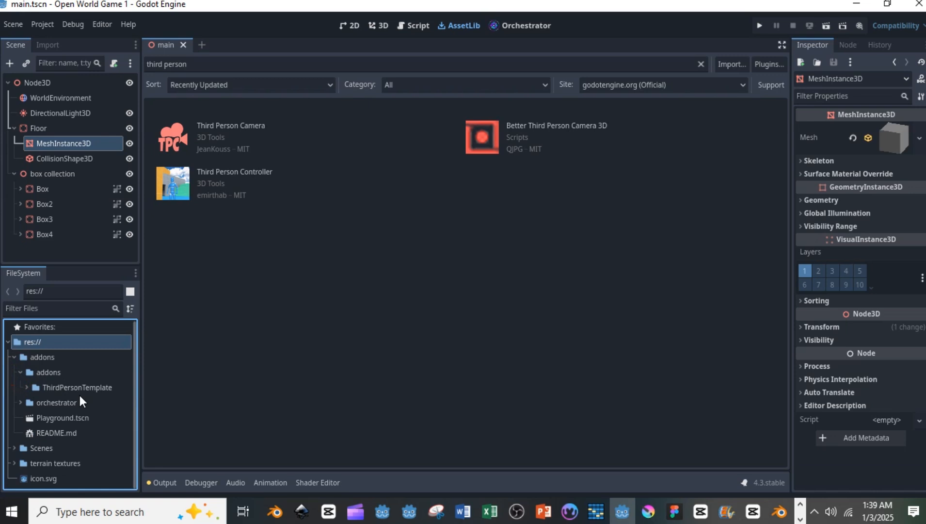
click(62, 417)
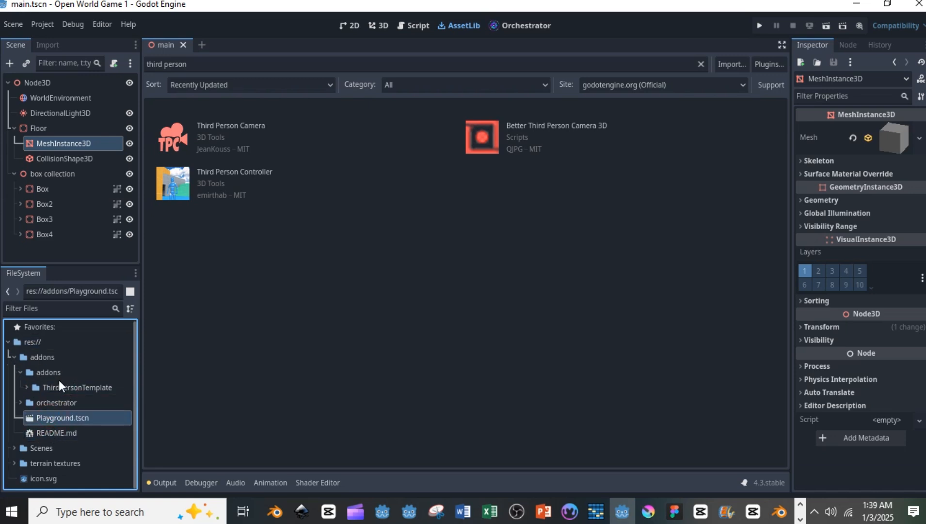
click(76, 387)
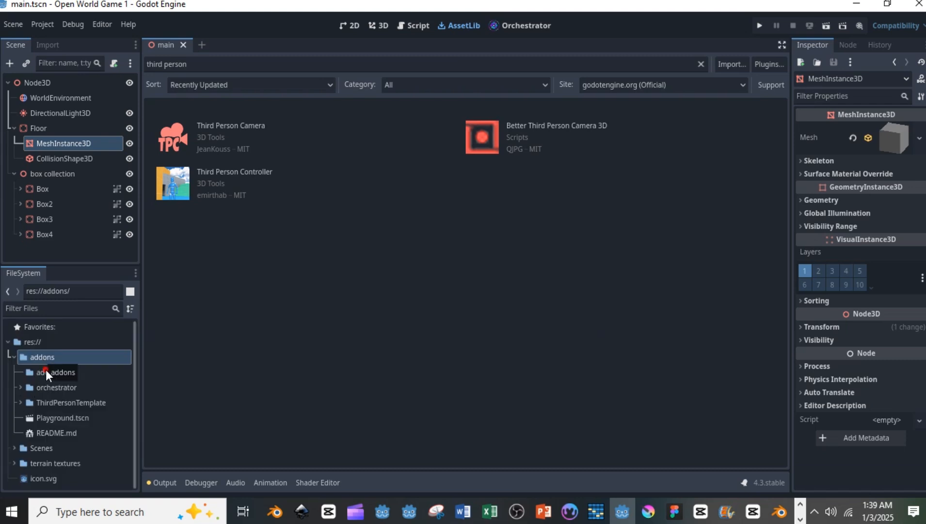
- Delete the empty nested addons folder and the stray Playground.tscn and README.md
right_click(42, 356)
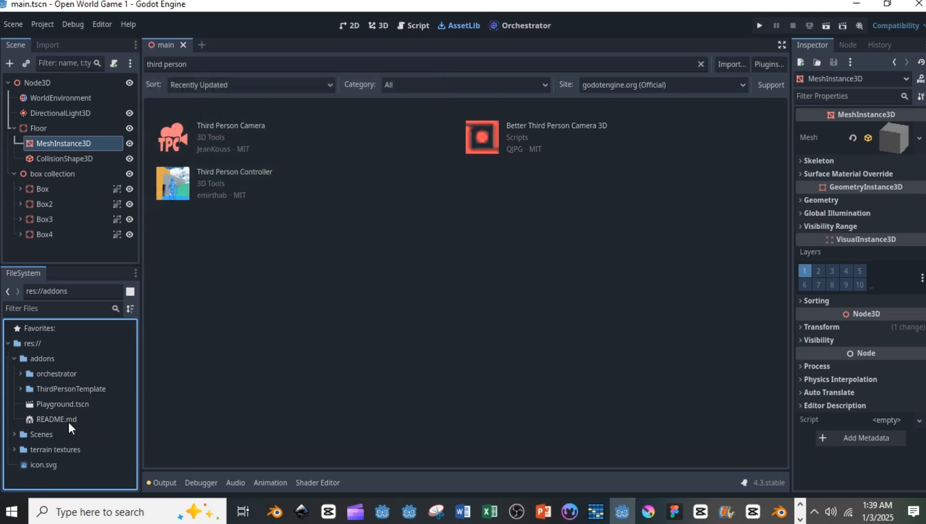
click(62, 404)
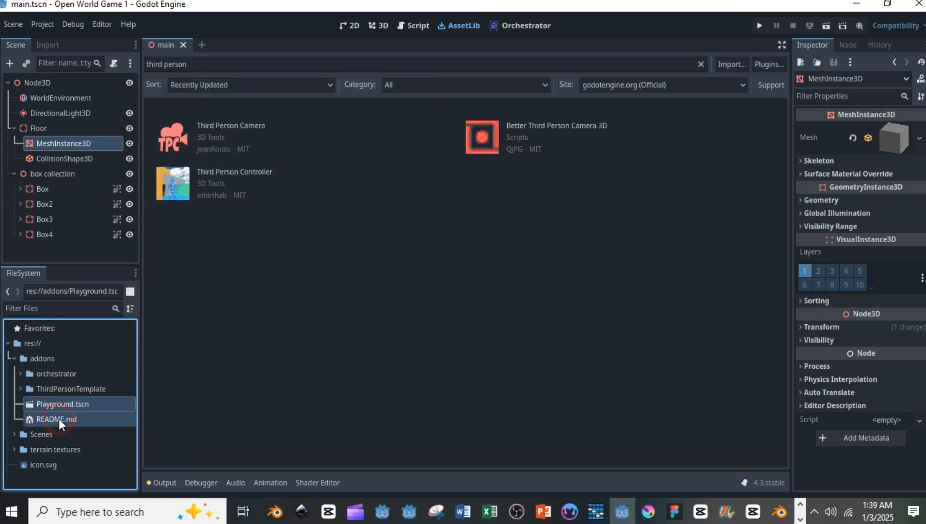
click(63, 403)
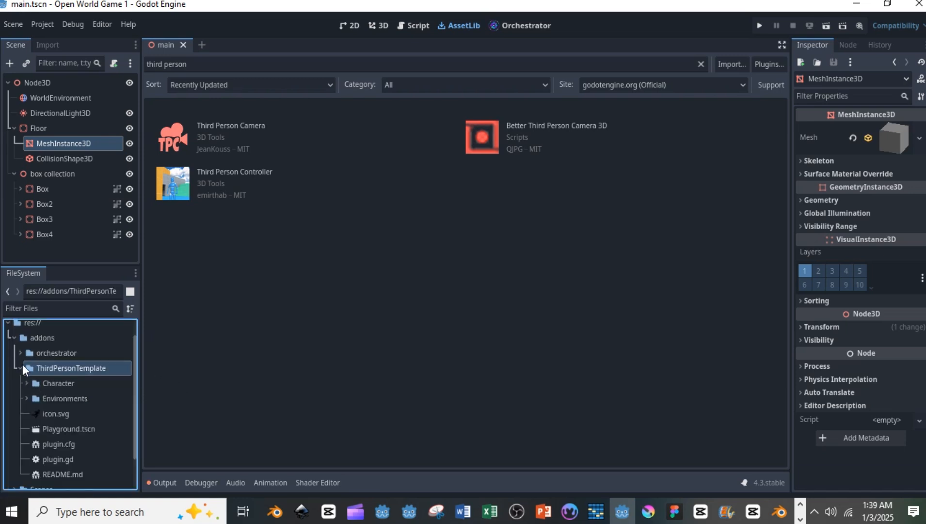
- Try enabling the ThirdPersonTemplate plugin in Project Settings and dismiss the parse-error warning
click(41, 25)
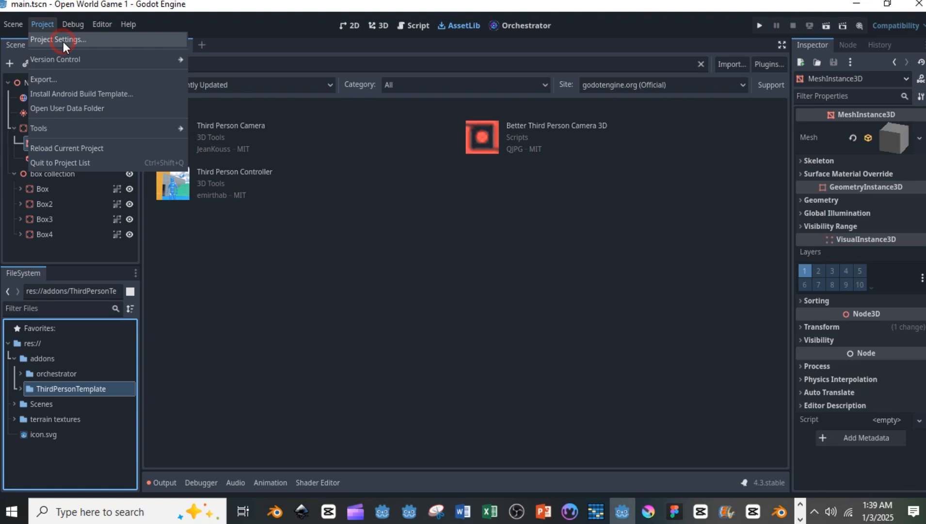
click(58, 39)
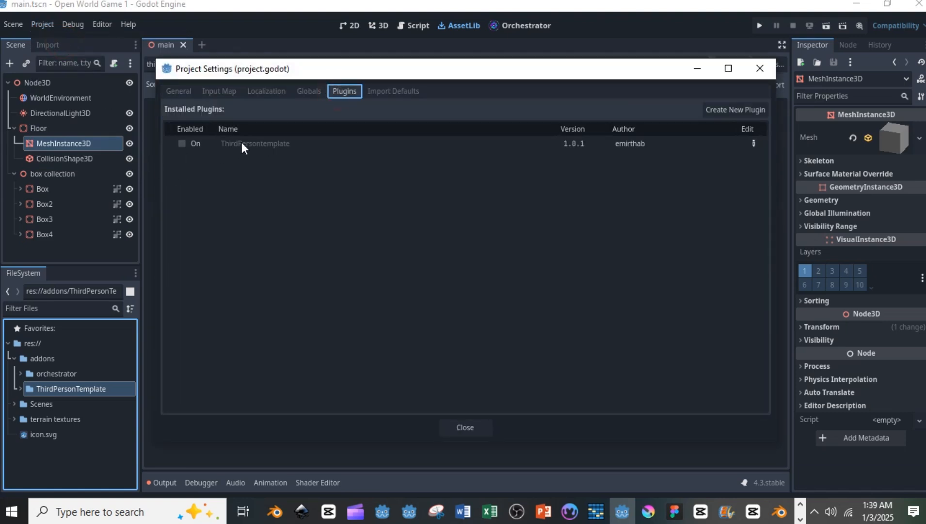
mouse_move(32, 371)
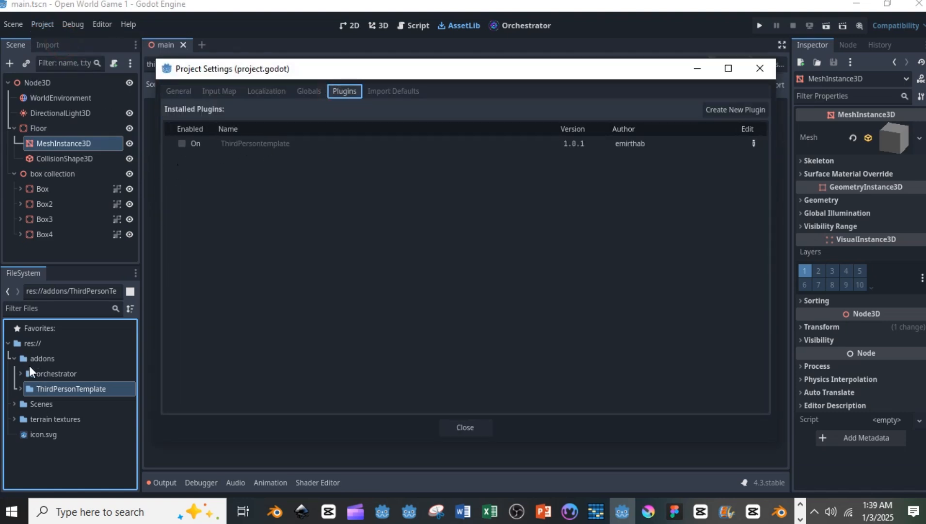
click(182, 143)
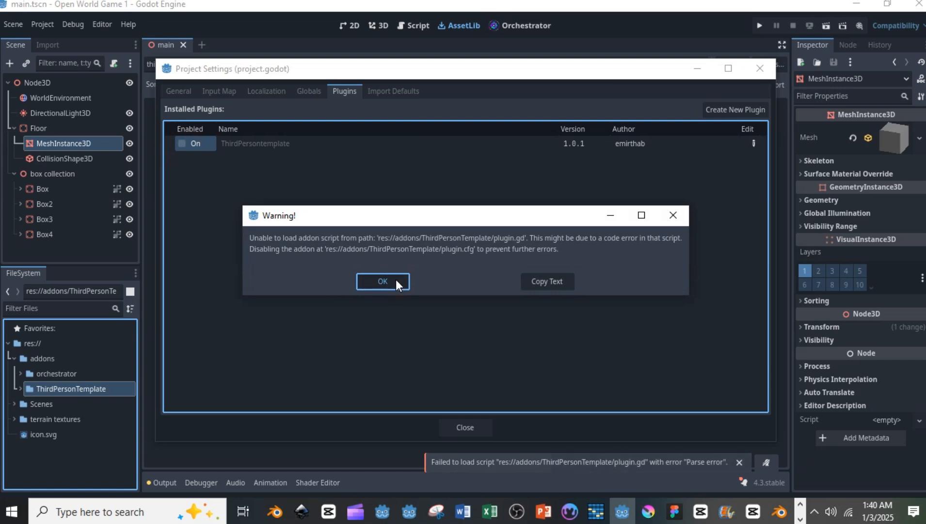
click(382, 281)
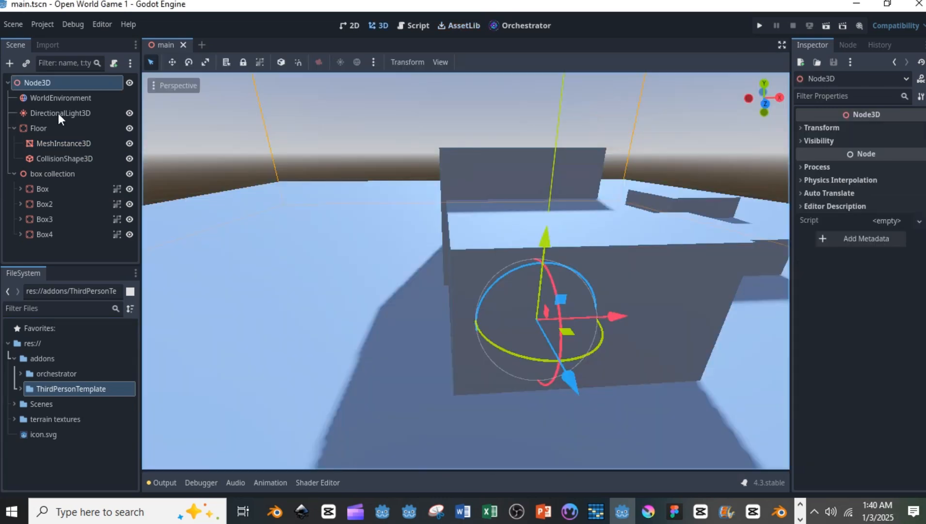
- Instance PlayerTemplate.tscn as a child of the root Node3D
right_click(38, 82)
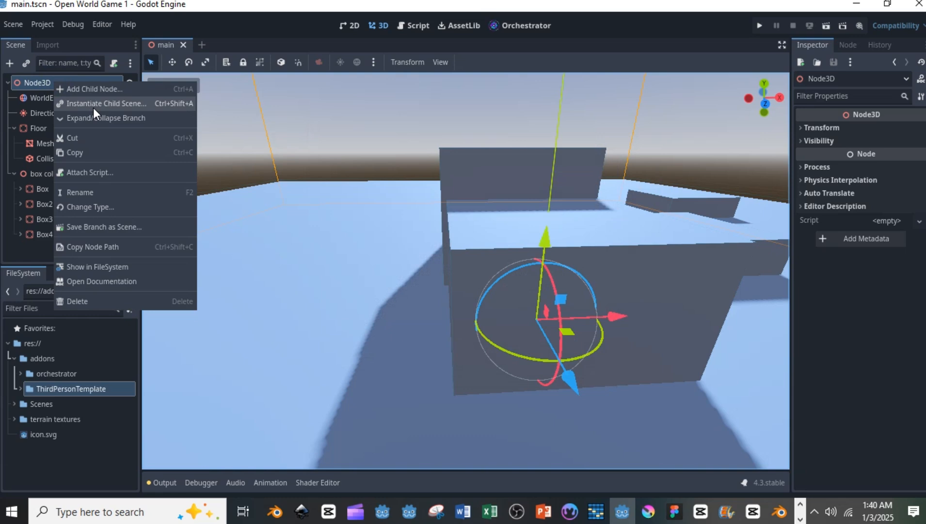
click(106, 103)
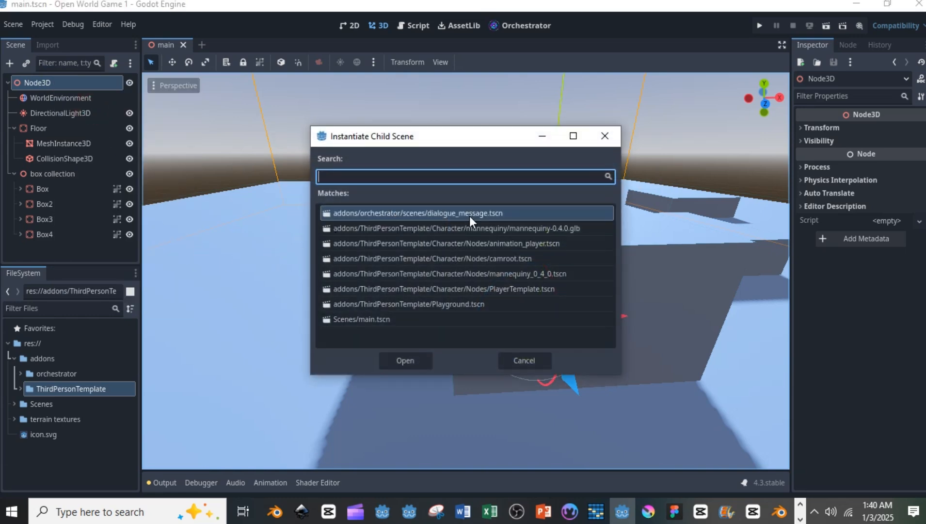
click(453, 289)
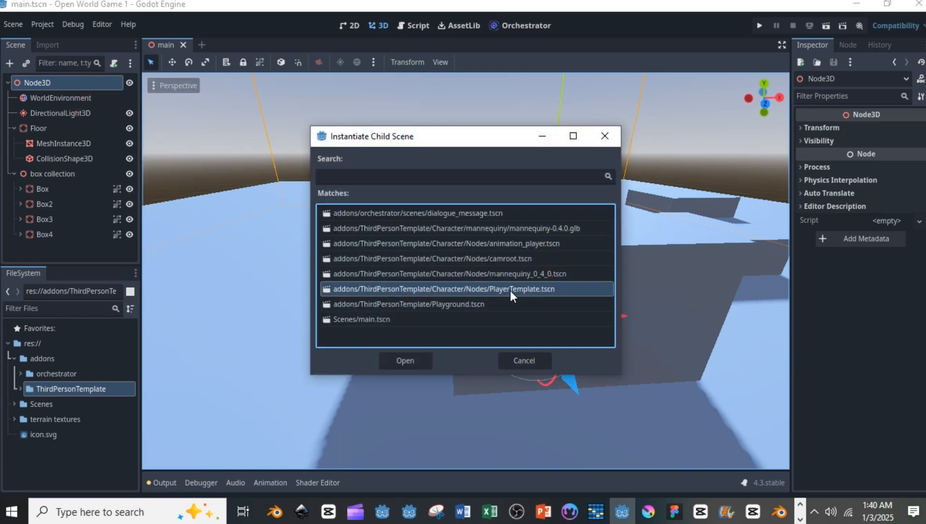
mouse_move(446, 355)
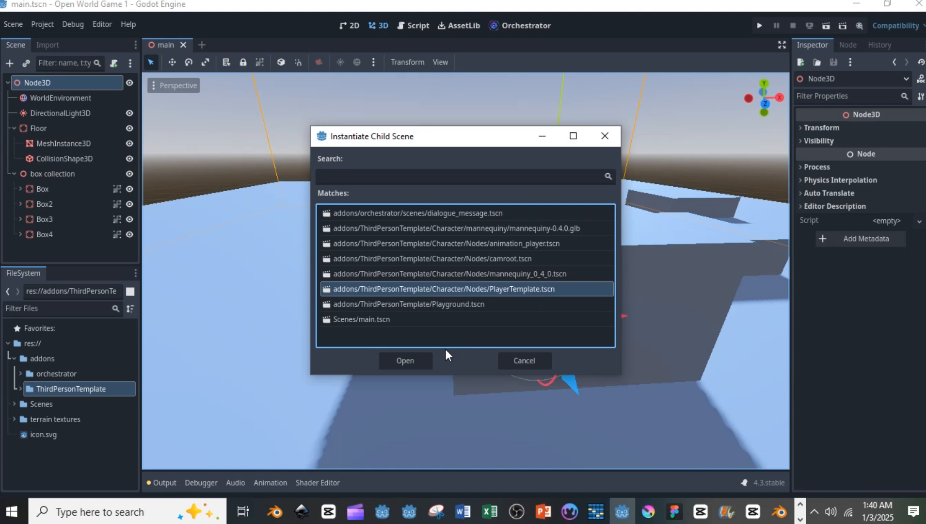
click(406, 360)
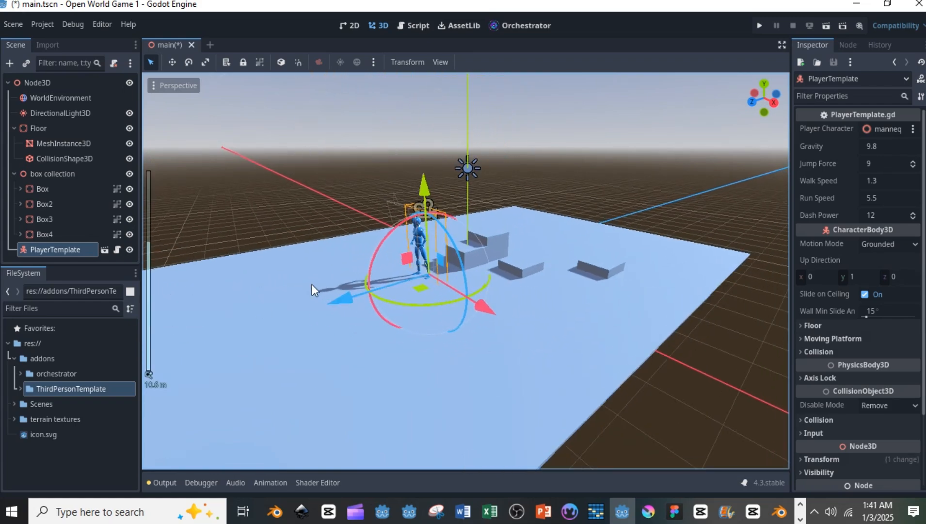
scroll(down, 3)
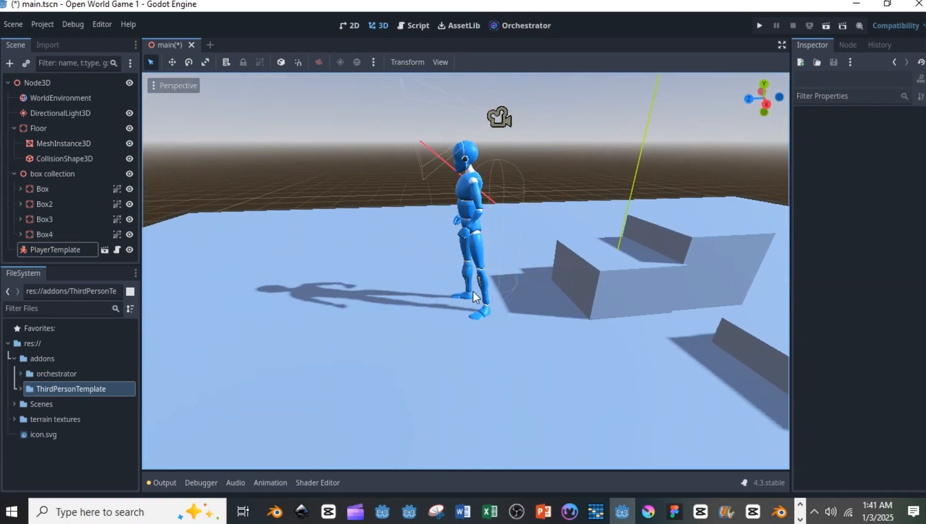
click(55, 248)
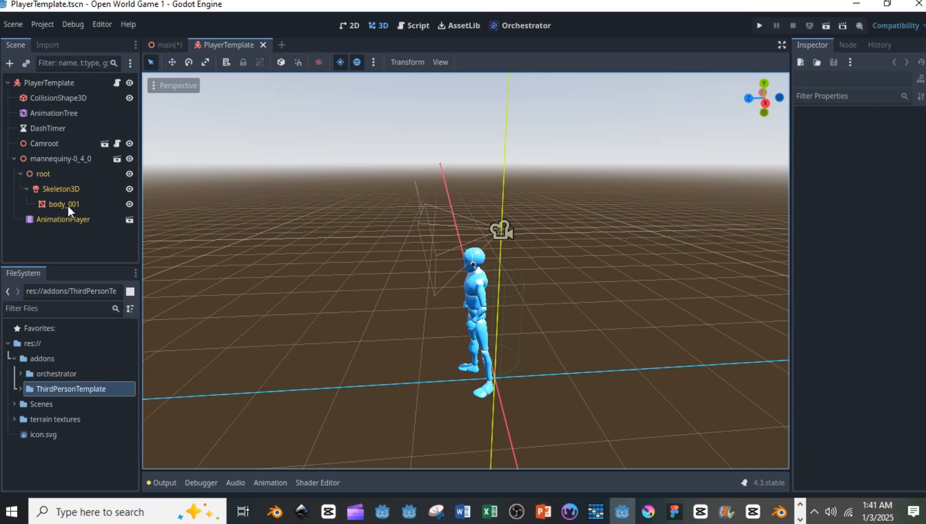
mouse_move(113, 145)
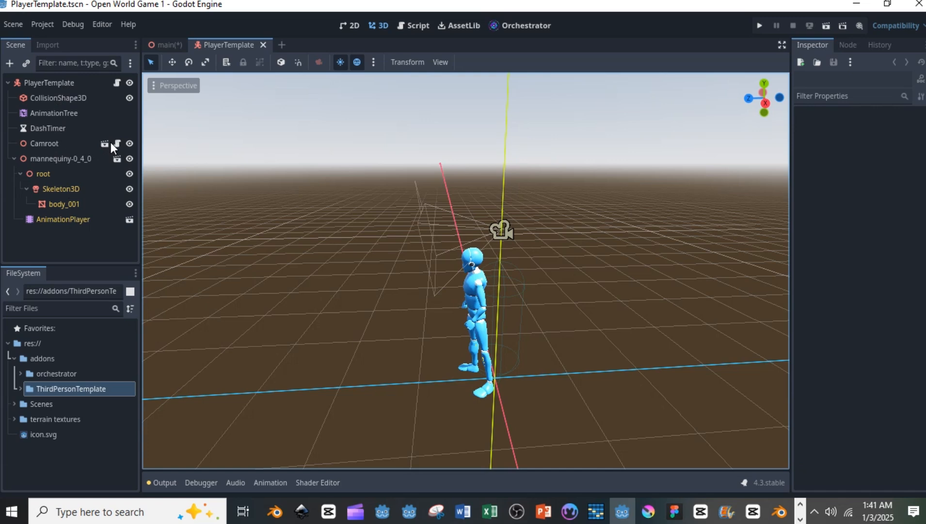
mouse_move(120, 93)
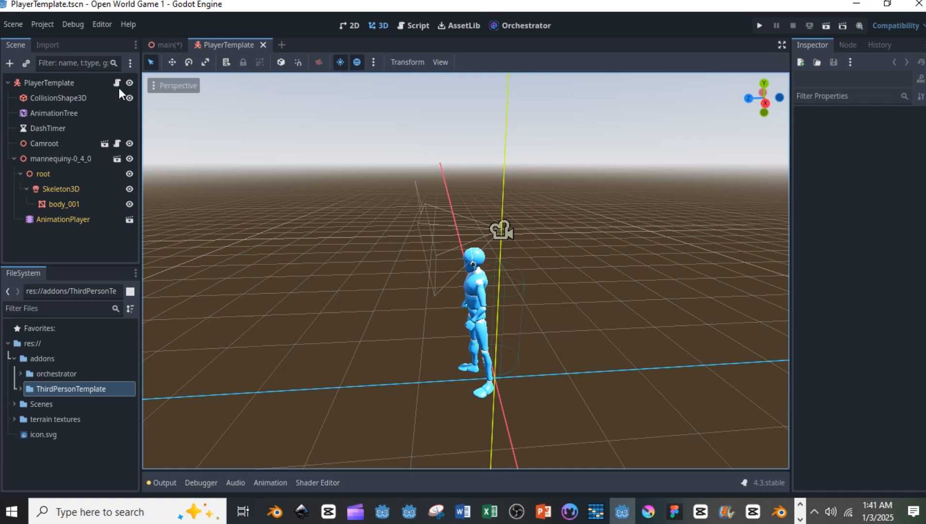
- Open the PlayerTemplate character script and run the game
click(416, 25)
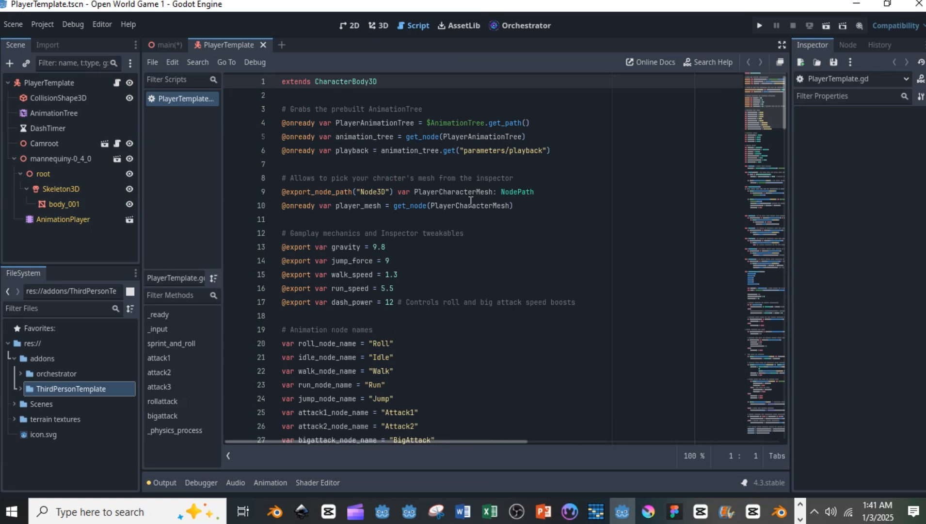
click(759, 25)
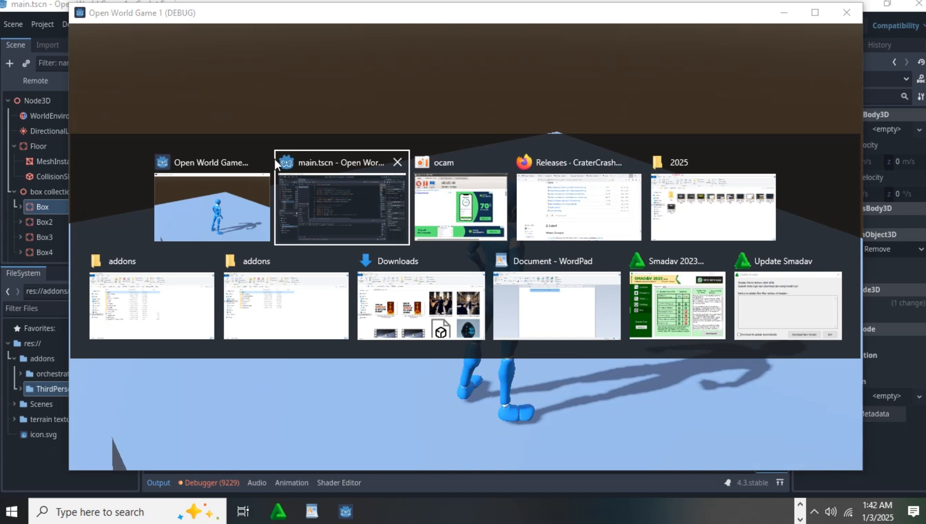
mouse_move(260, 162)
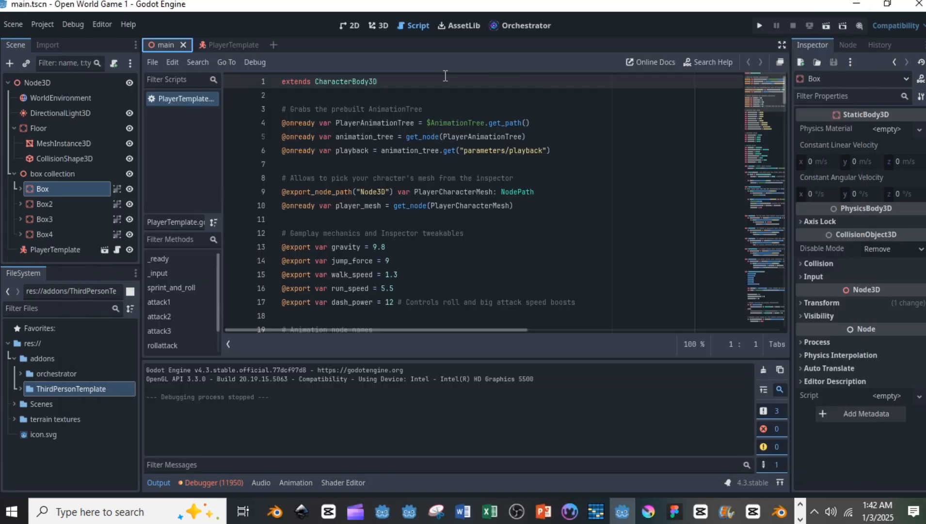
- Scroll through the character script to find the expected action names, such as attack
scroll(down, 3)
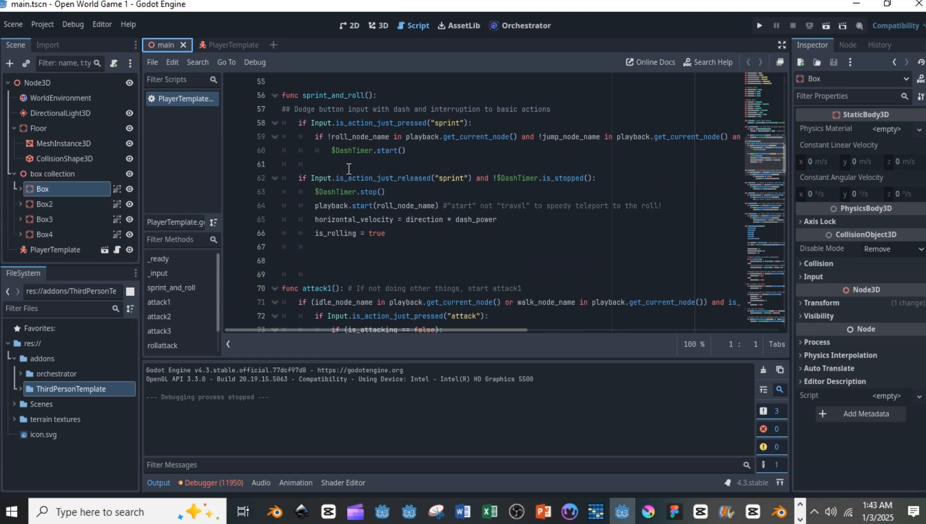
double_click(450, 122)
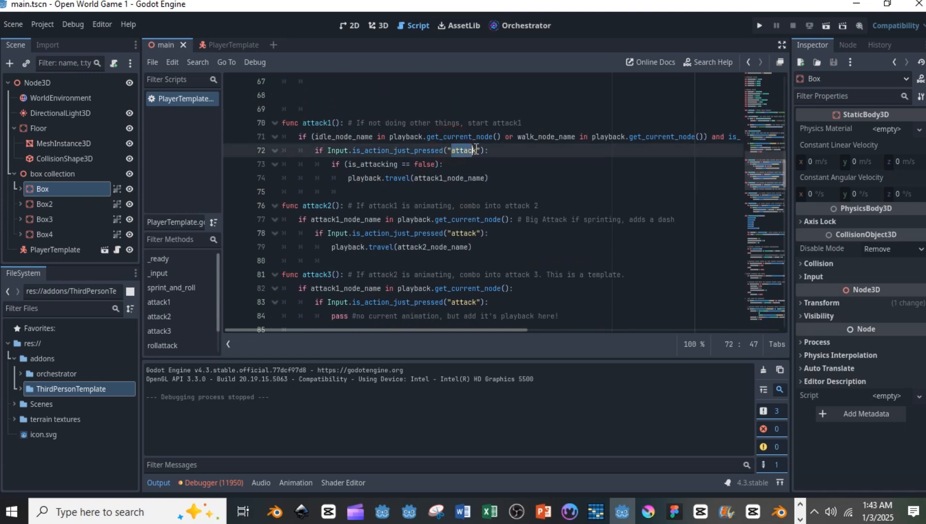
scroll(down, 3)
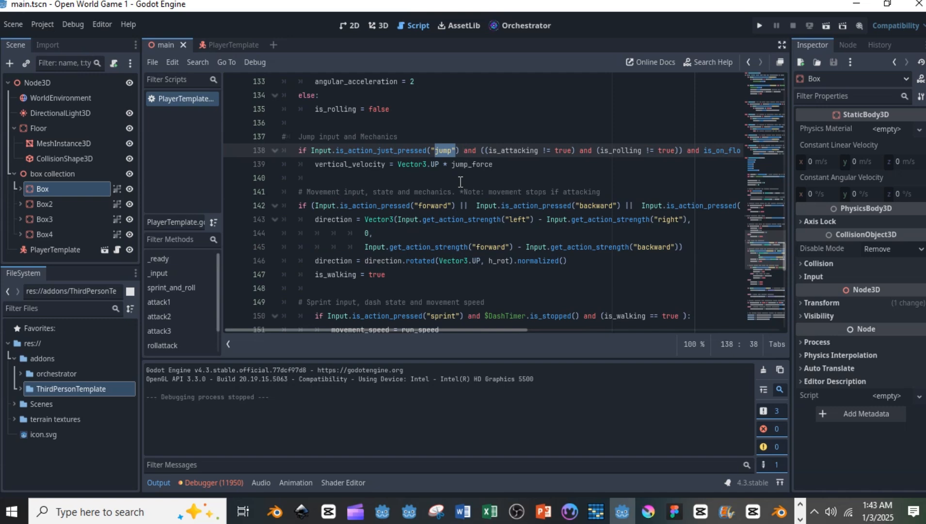
scroll(down, 3)
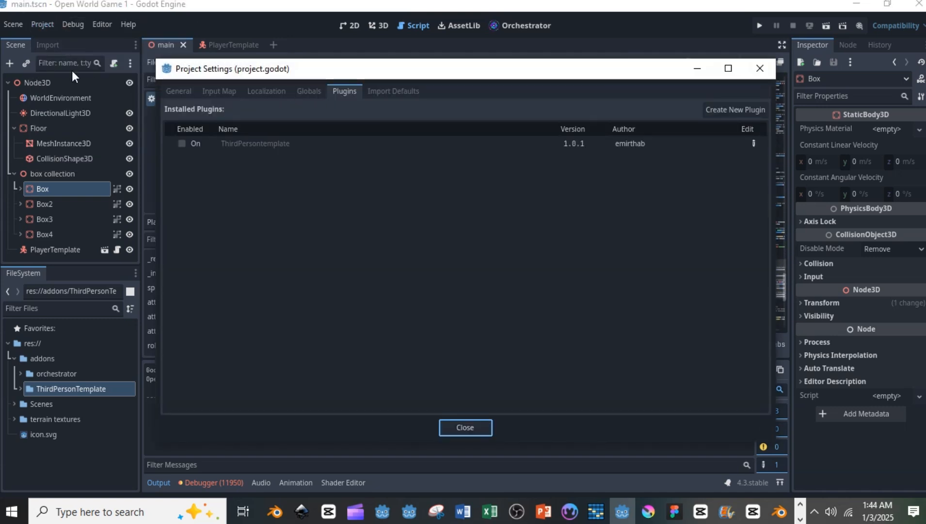
- In the Input Map, add the attack, sprint, aim, jump and forward actions
click(218, 92)
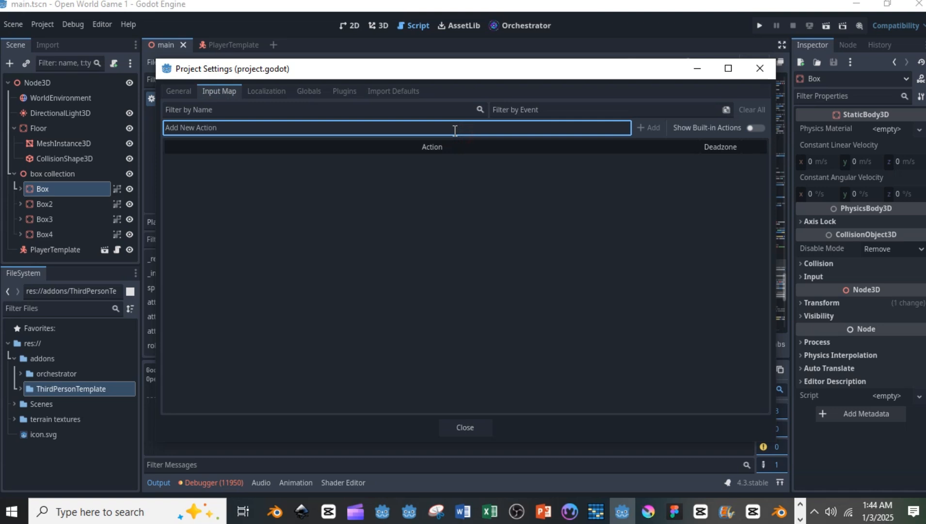
text(attack)
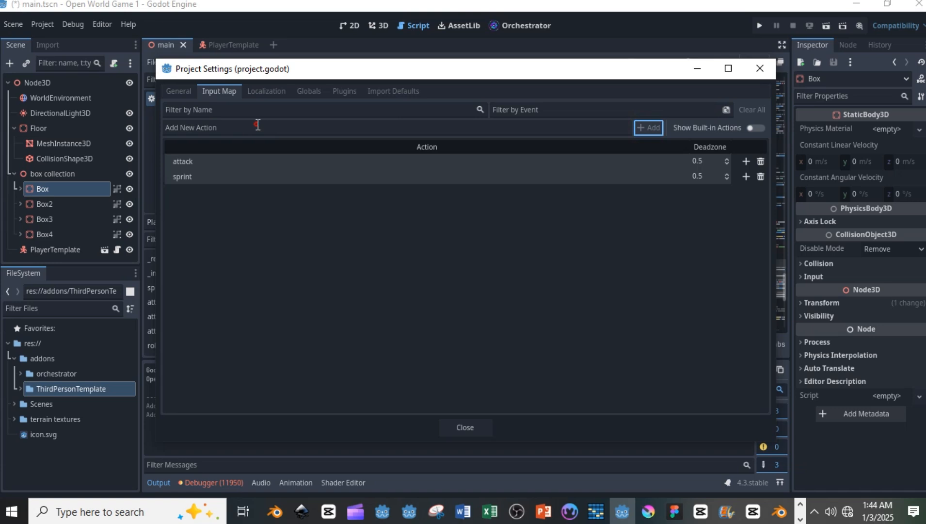
text(aim)
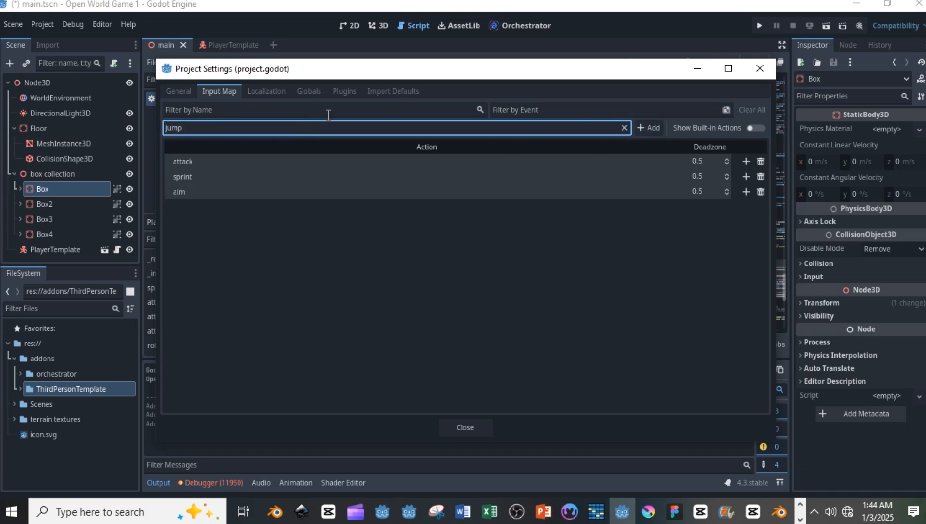
click(647, 128)
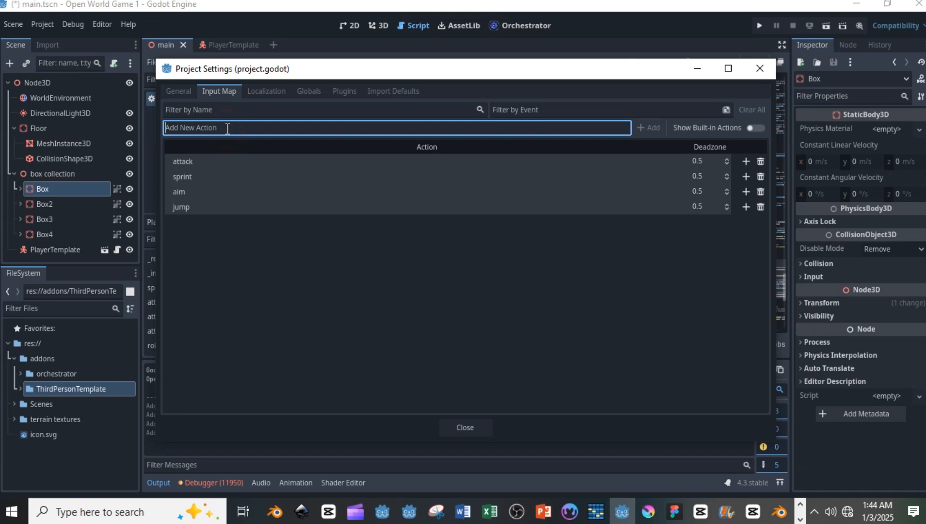
click(648, 128)
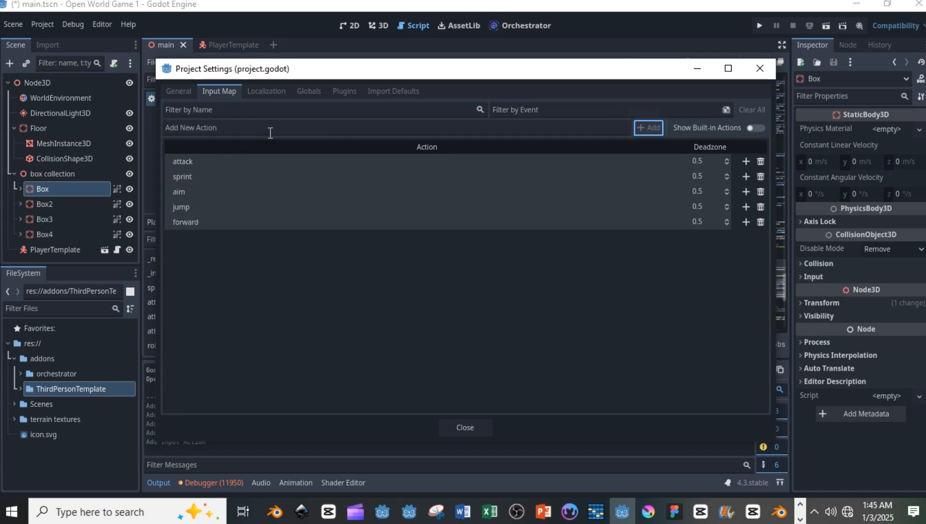
- Add the backward, left and right actions, then begin binding an input to attack
text(backwards)
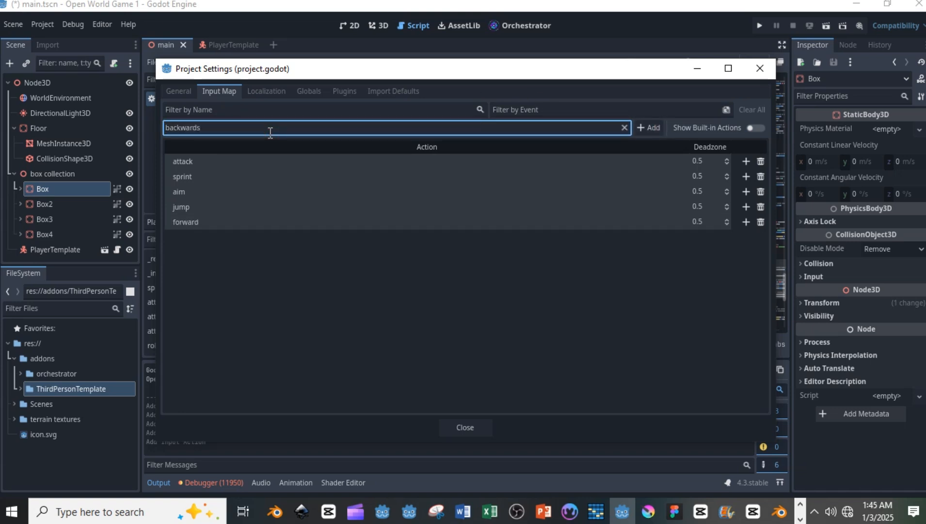
text(lef)
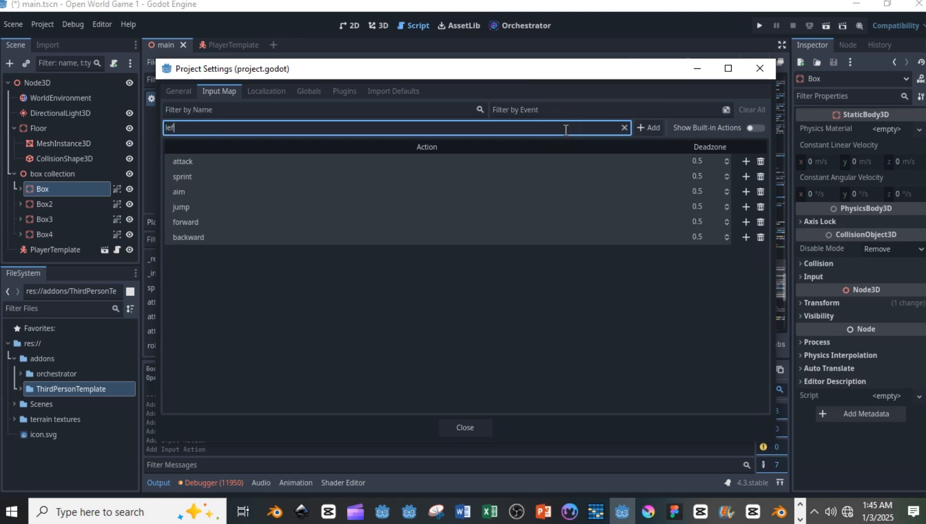
text(righ)
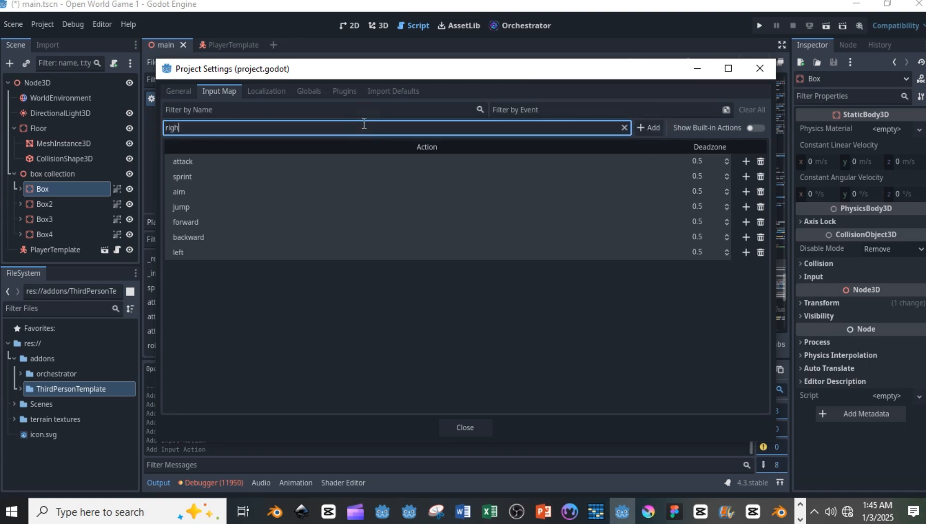
click(648, 128)
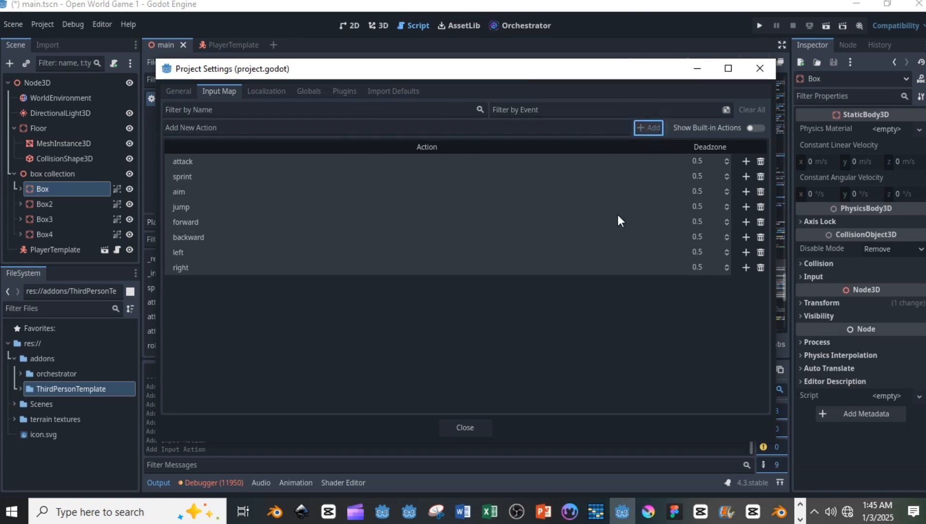
click(745, 160)
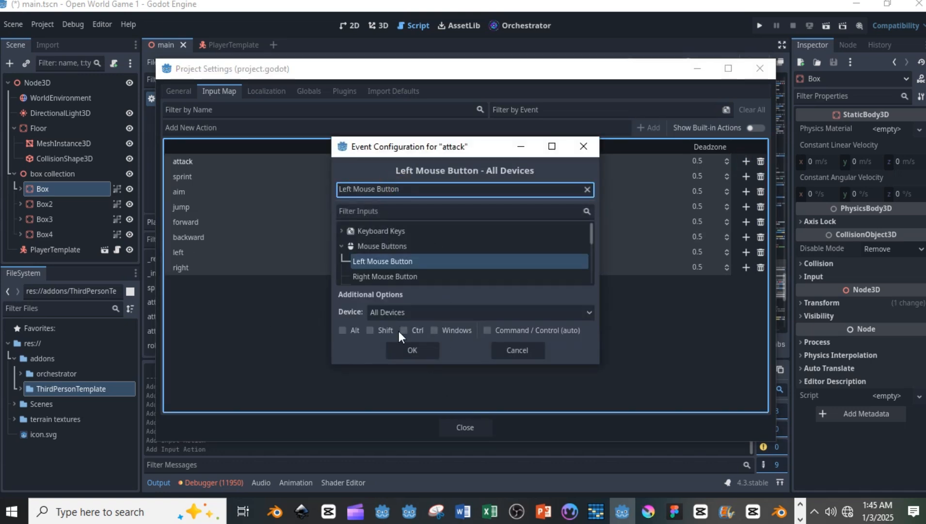
- Bind attack to Left Mouse Button, jump to Space, right to Right arrow, and run the game
click(384, 276)
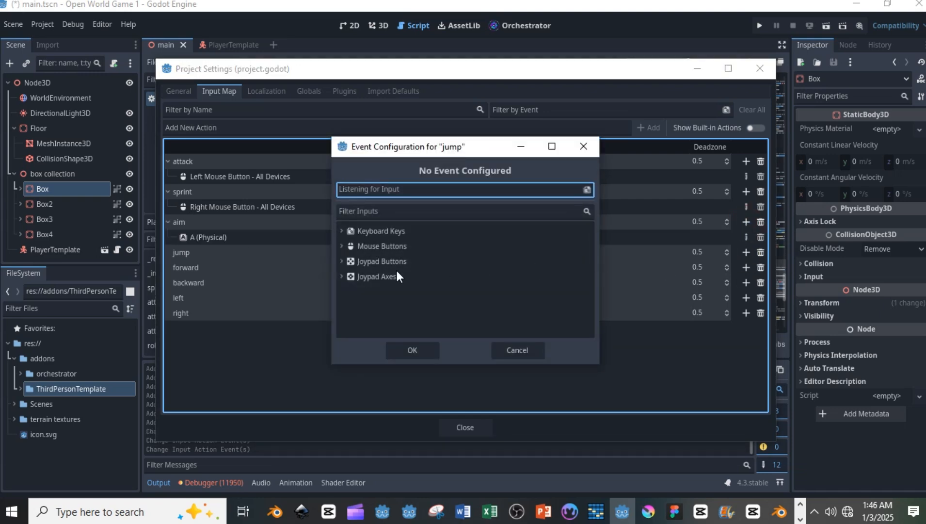
key(space)
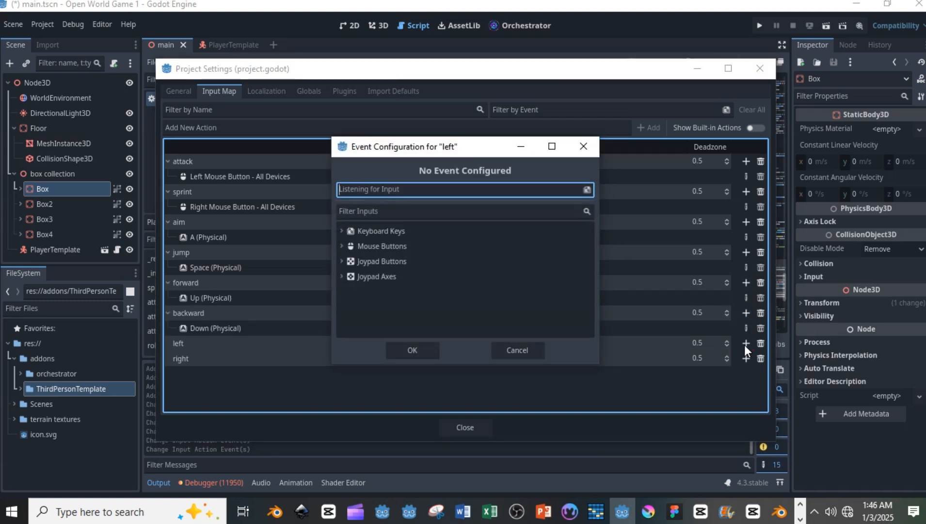
click(412, 350)
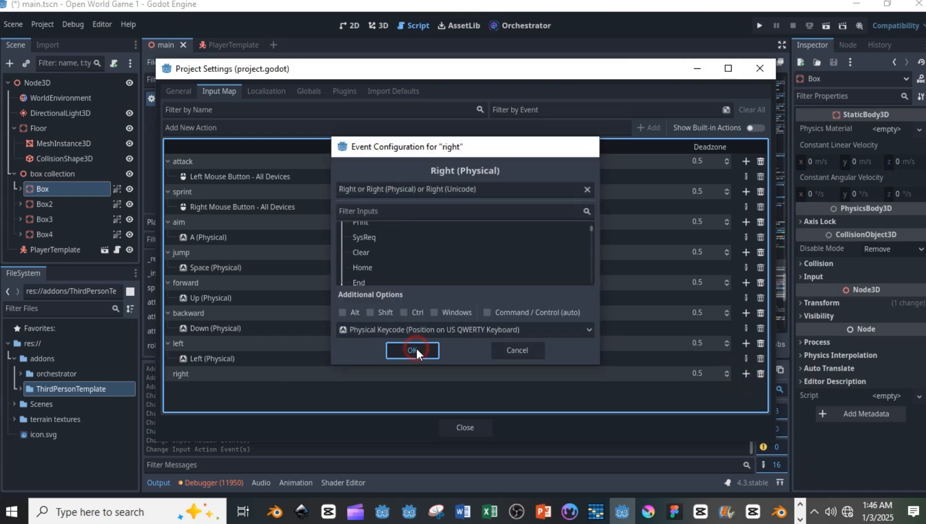
click(412, 350)
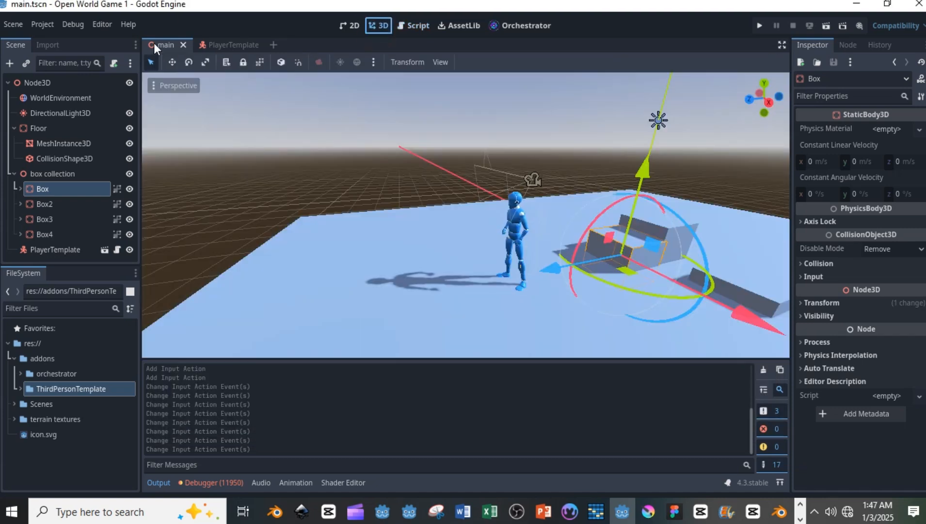
click(759, 26)
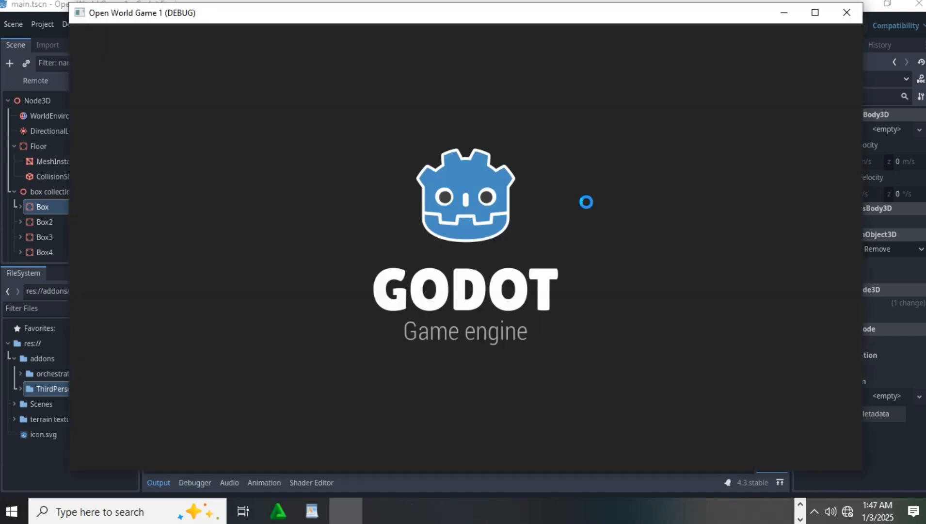